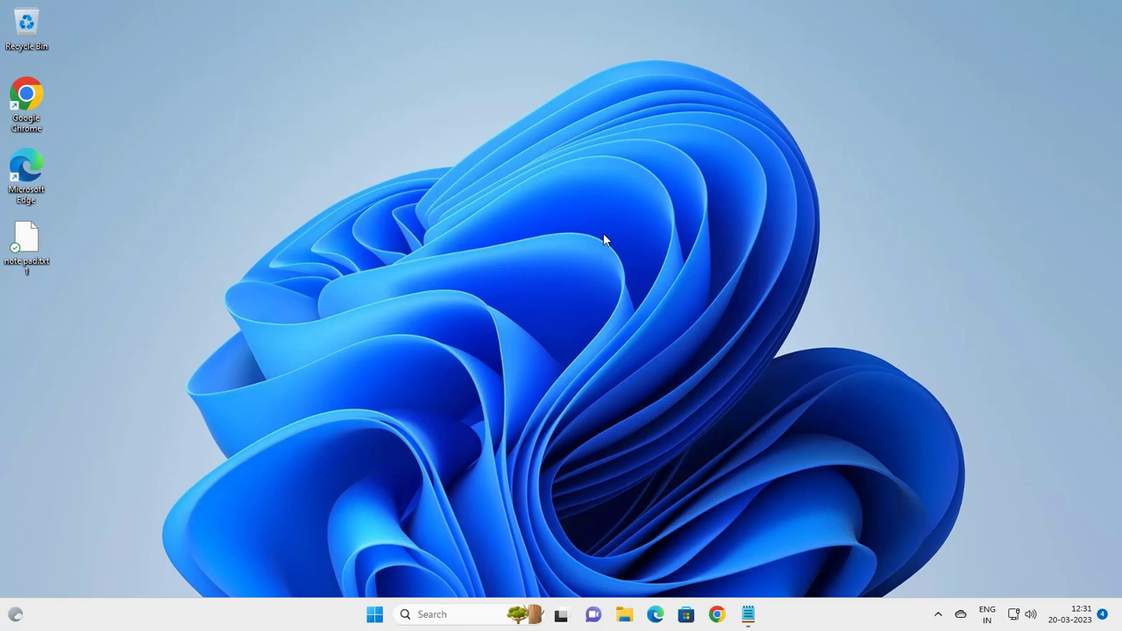
mouse_move(496, 478)
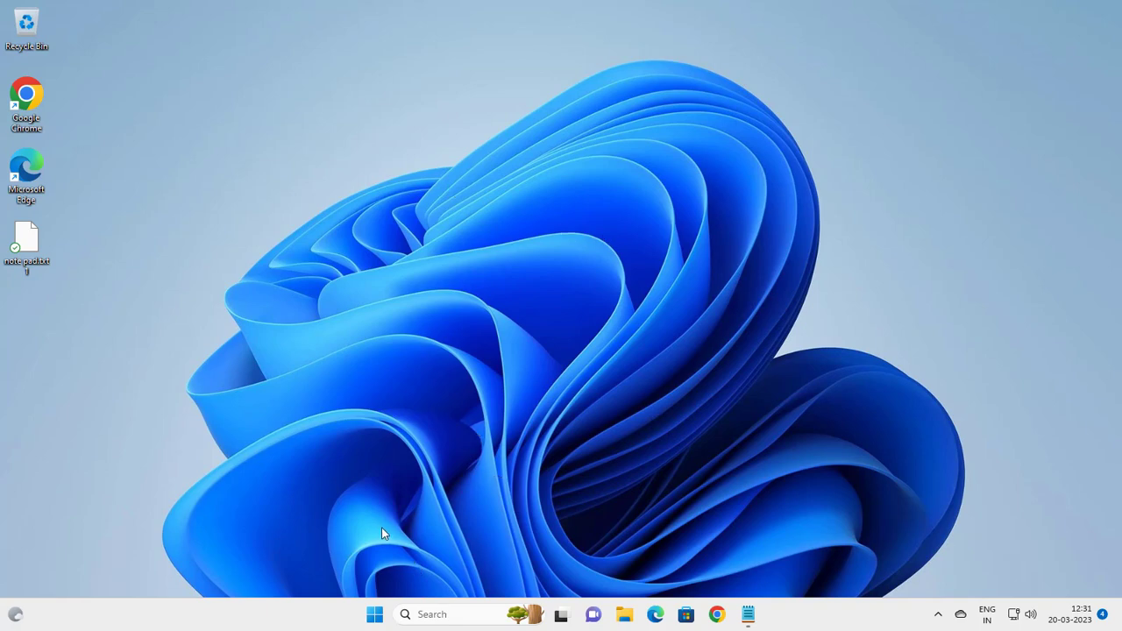
mouse_move(322, 608)
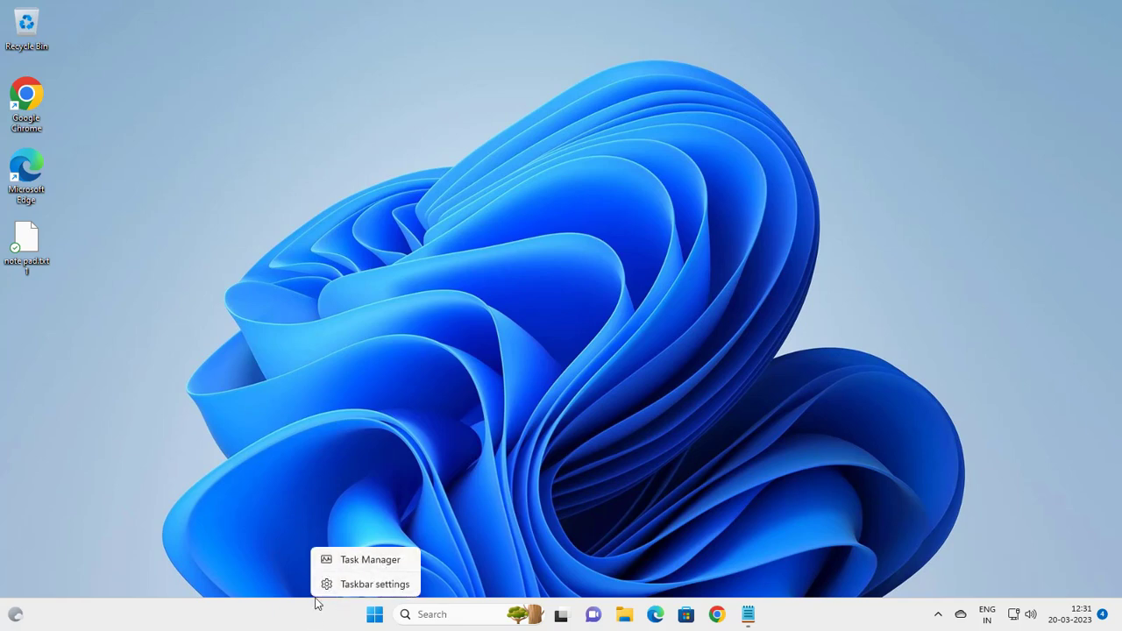
mouse_move(369, 560)
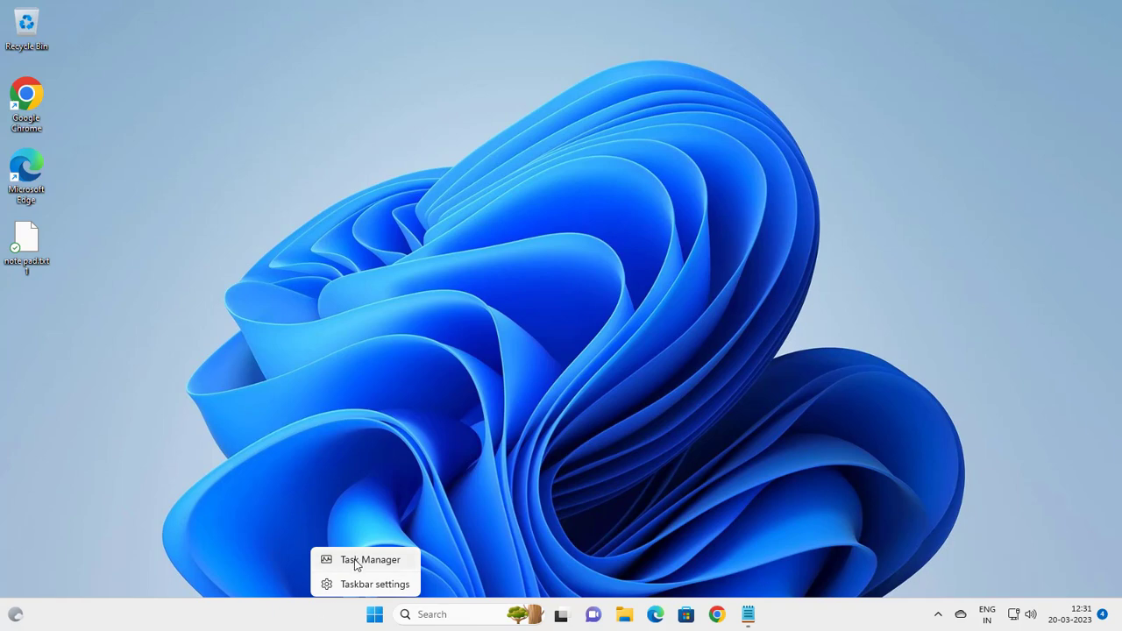
mouse_move(367, 565)
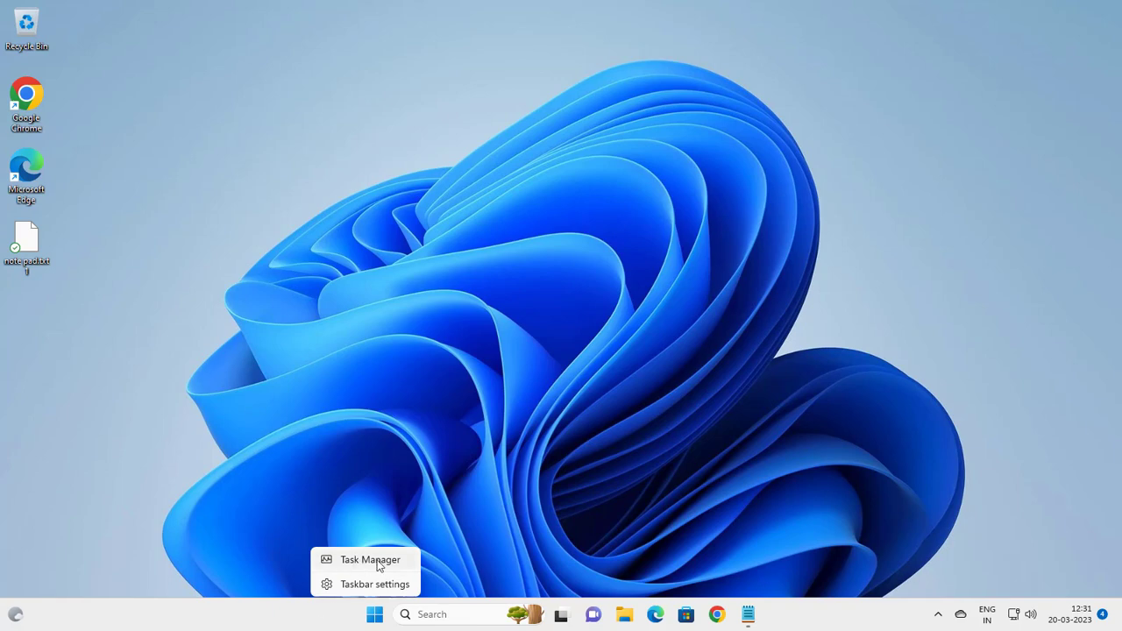
Disable the msedge entry in Task Manager's Startup apps list.
click(369, 559)
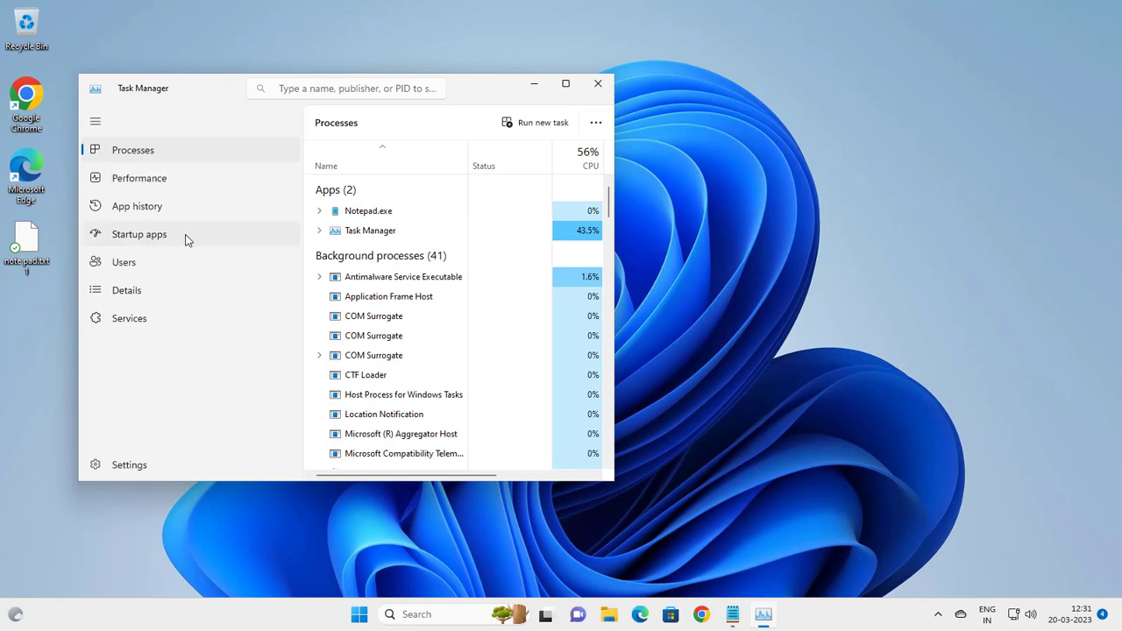
click(138, 234)
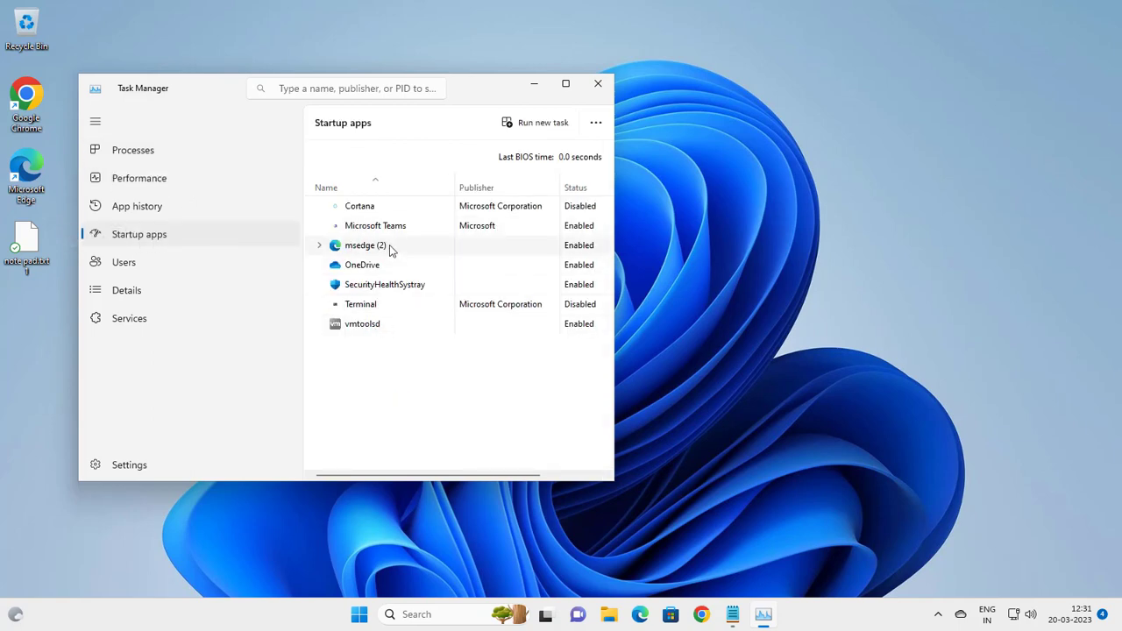
mouse_move(395, 304)
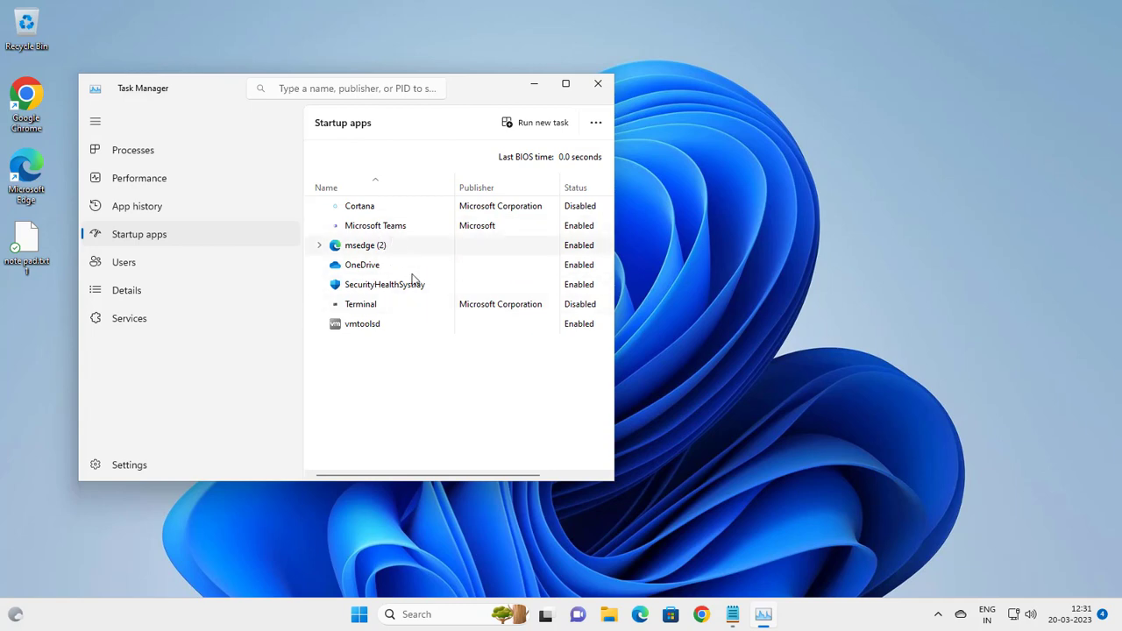
right_click(365, 244)
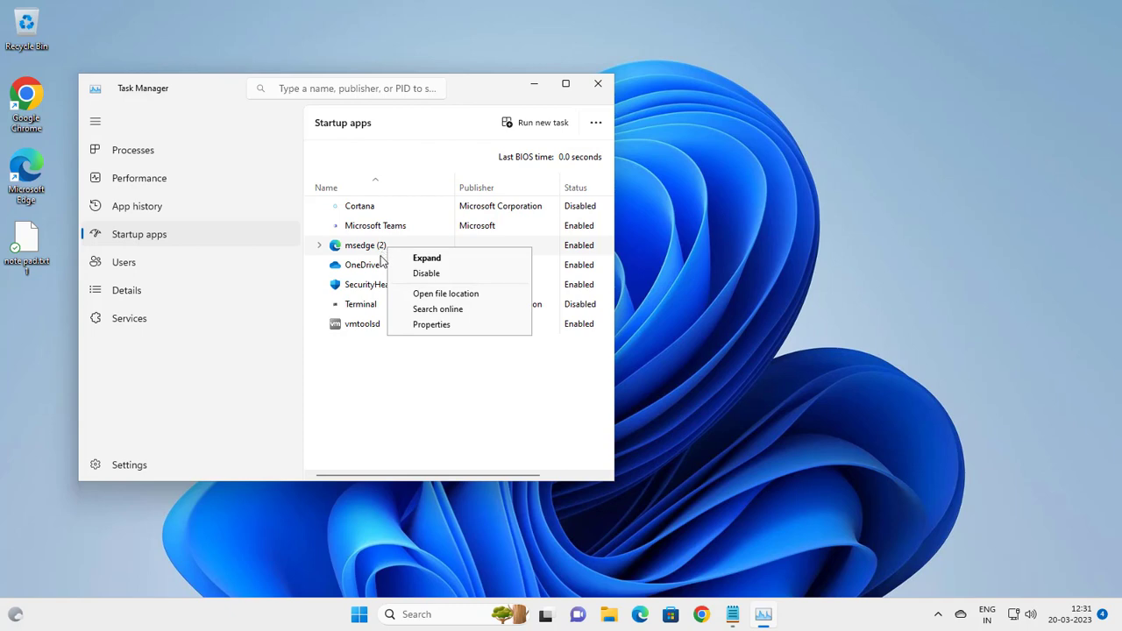
click(426, 273)
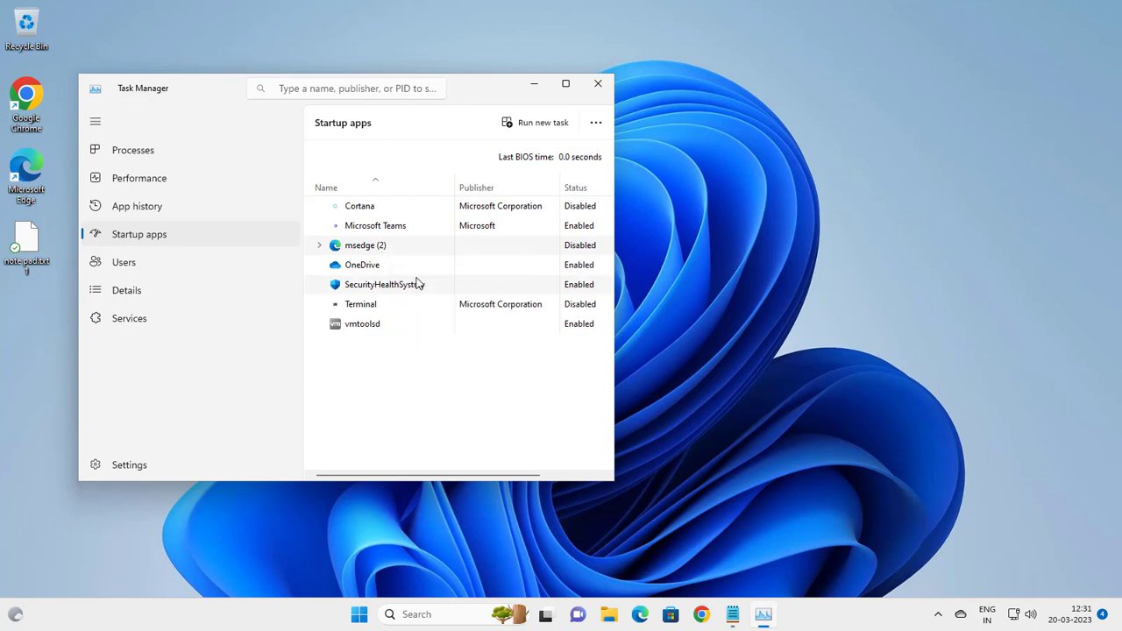
mouse_move(425, 258)
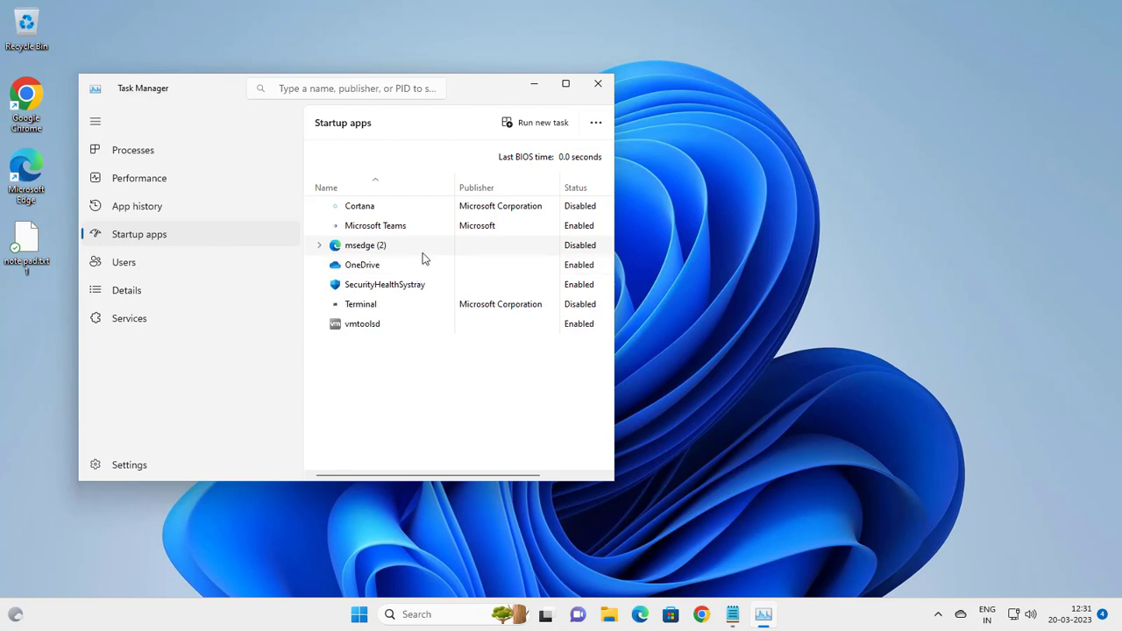
mouse_move(589, 91)
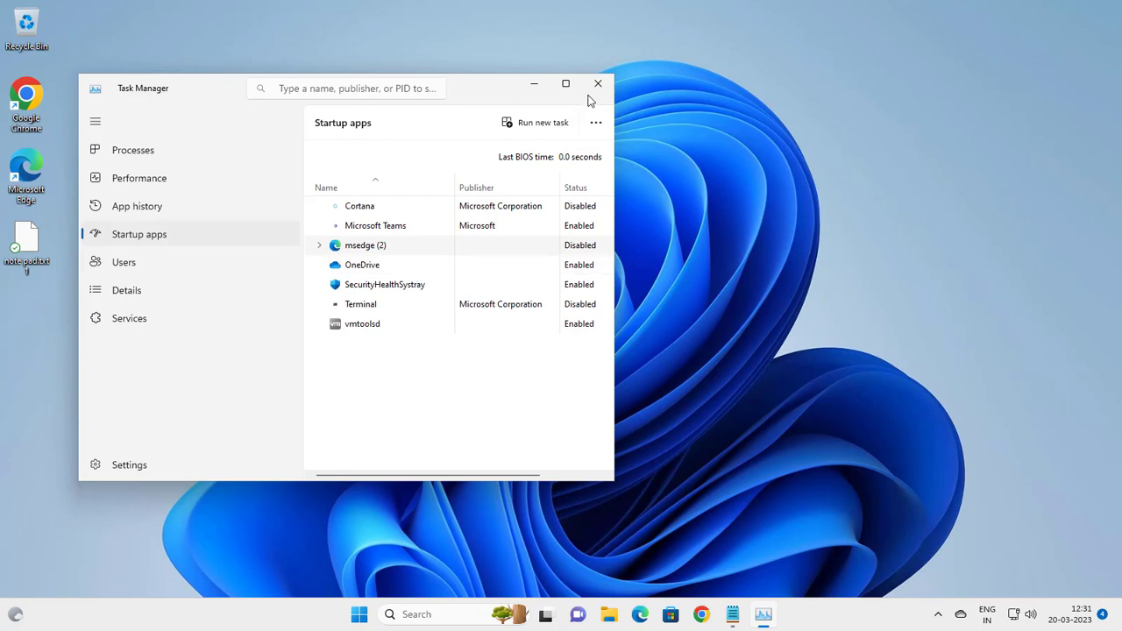
mouse_move(597, 84)
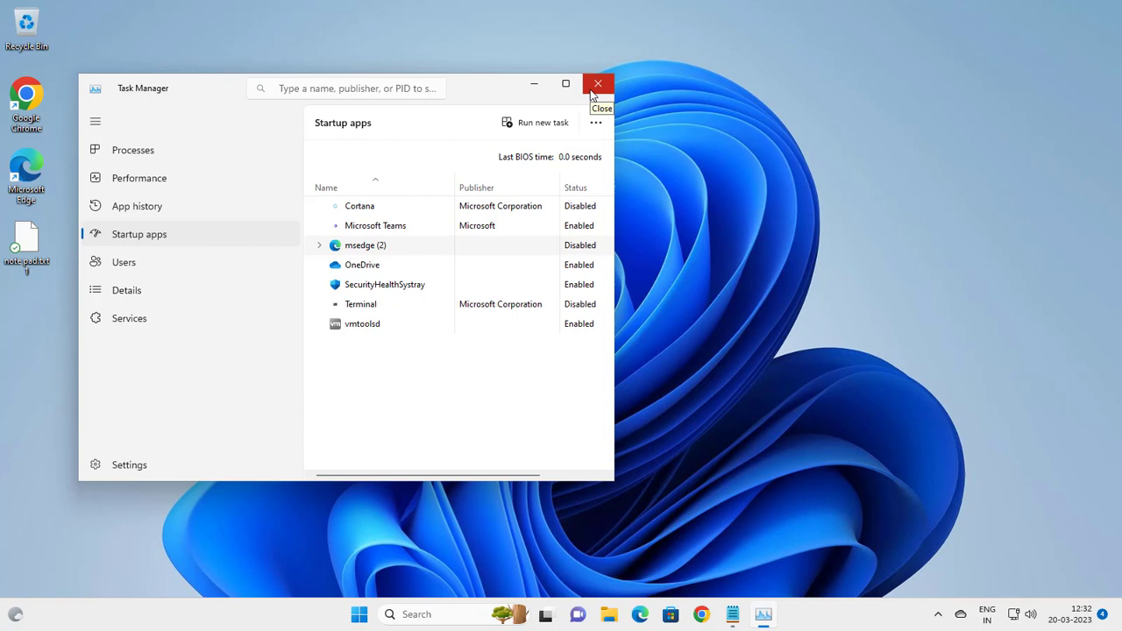
Close Task Manager and search Windows for 'services'.
click(597, 83)
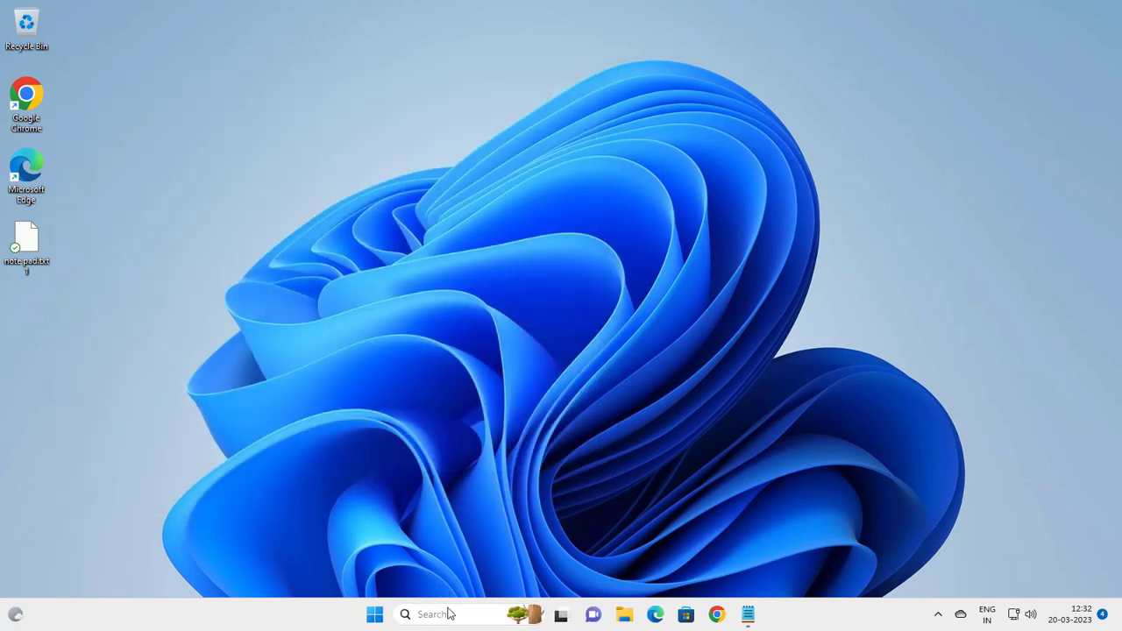
click(447, 614)
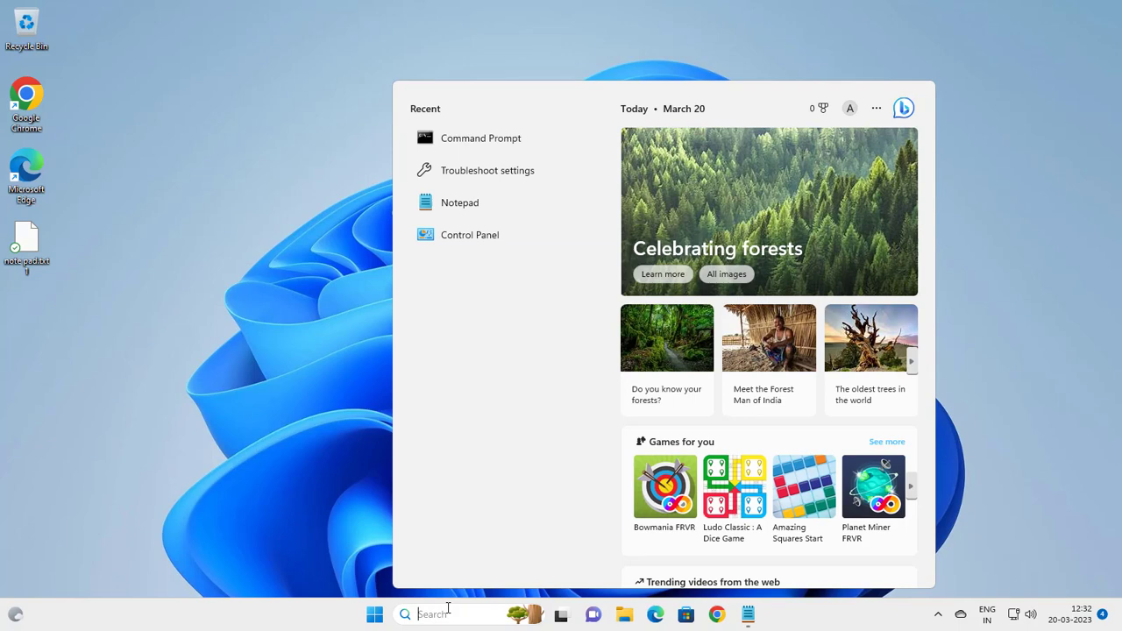
text(s)
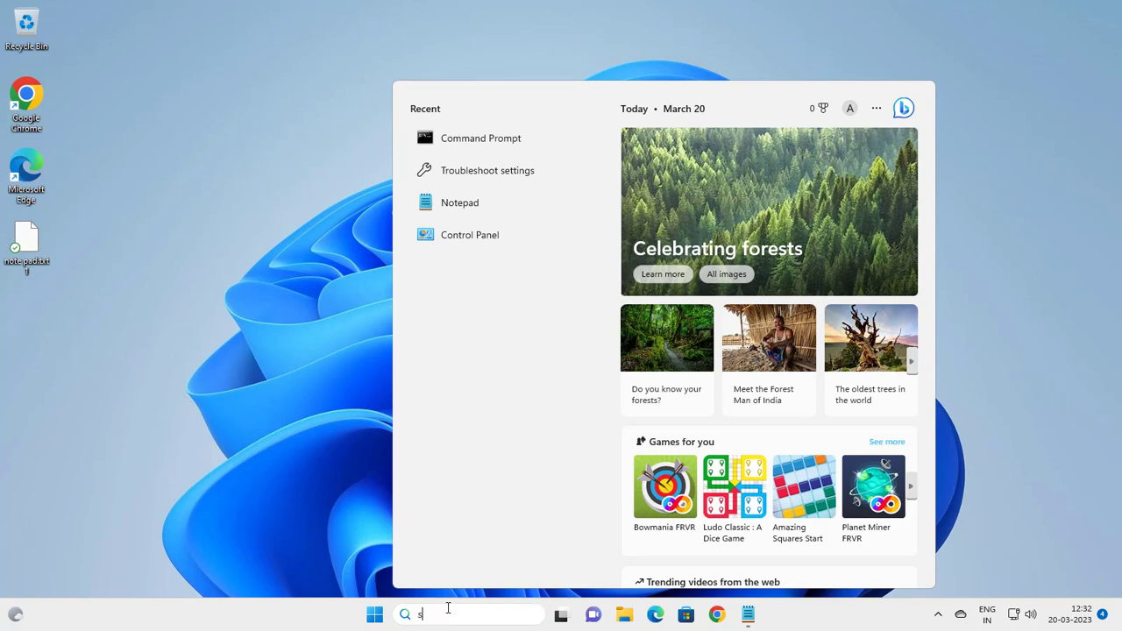
text(ervices)
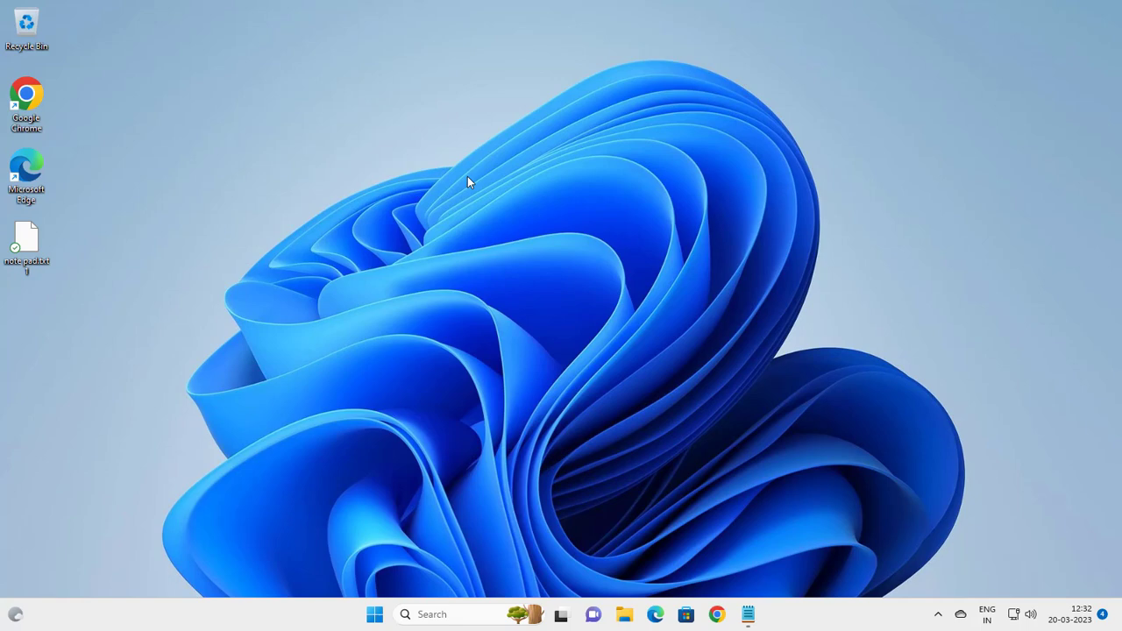
mouse_move(479, 174)
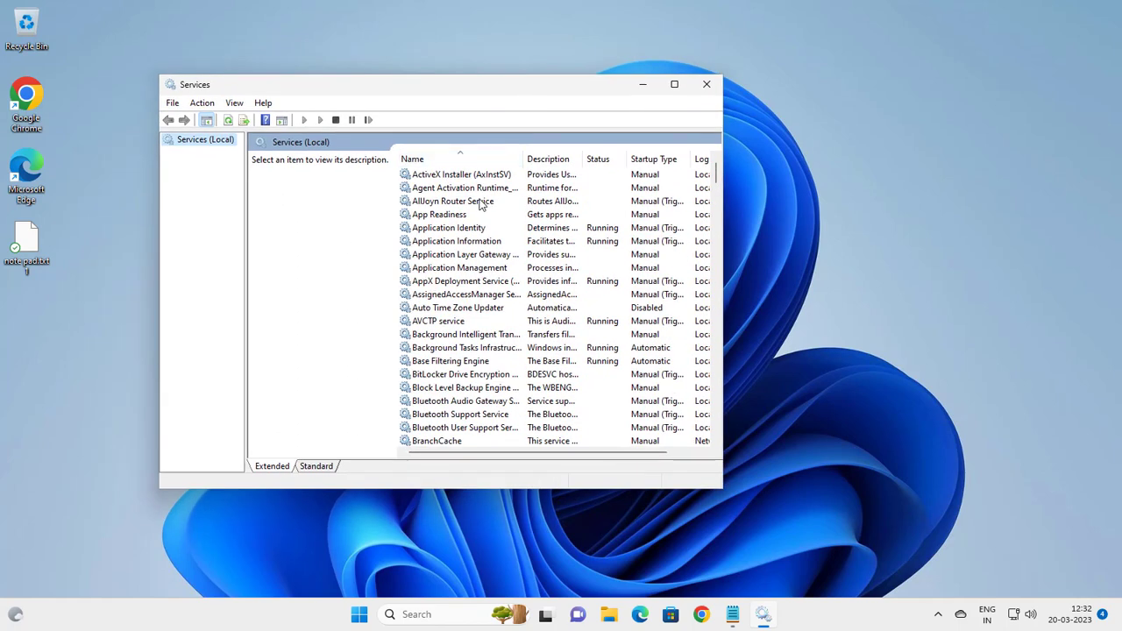
mouse_move(473, 205)
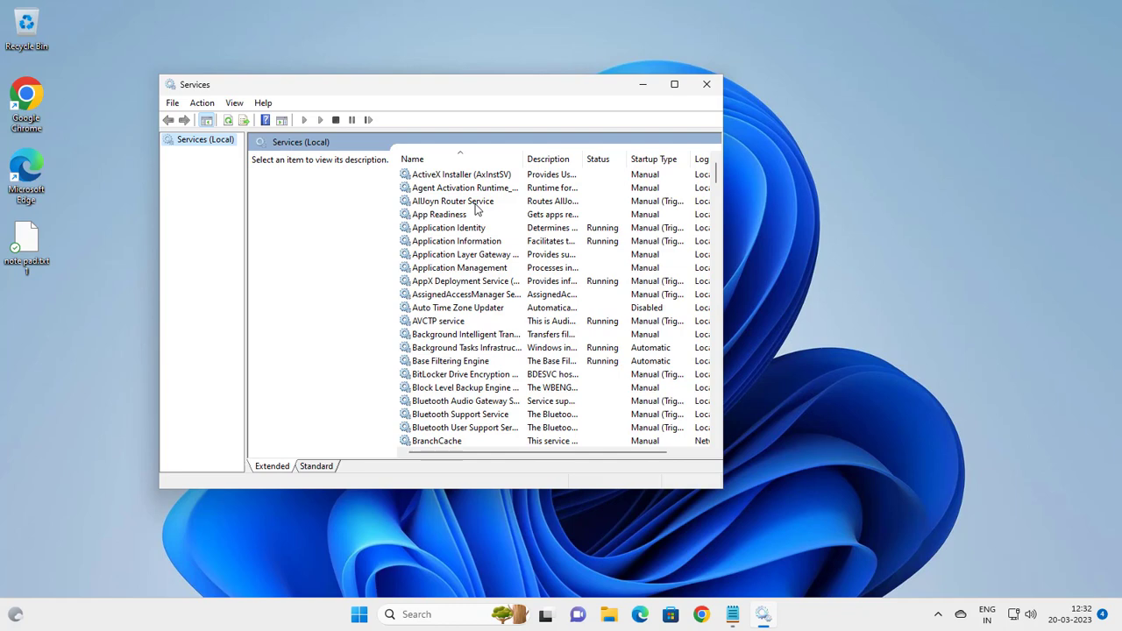
Set AllJoyn Router Service's startup type to Disabled and confirm with OK.
click(454, 201)
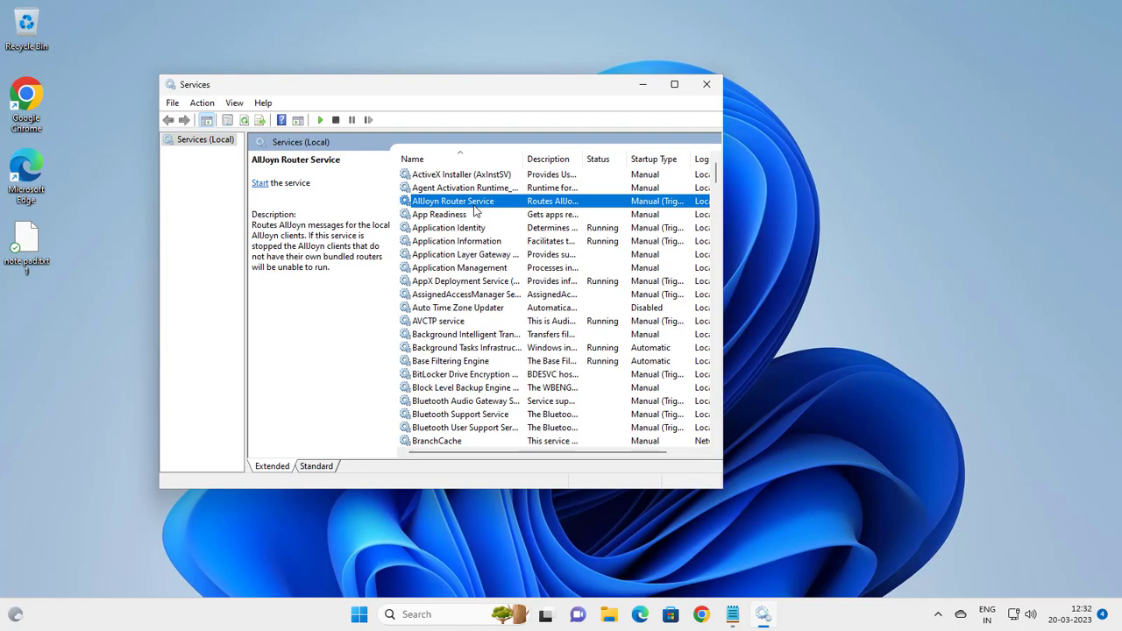
mouse_move(444, 312)
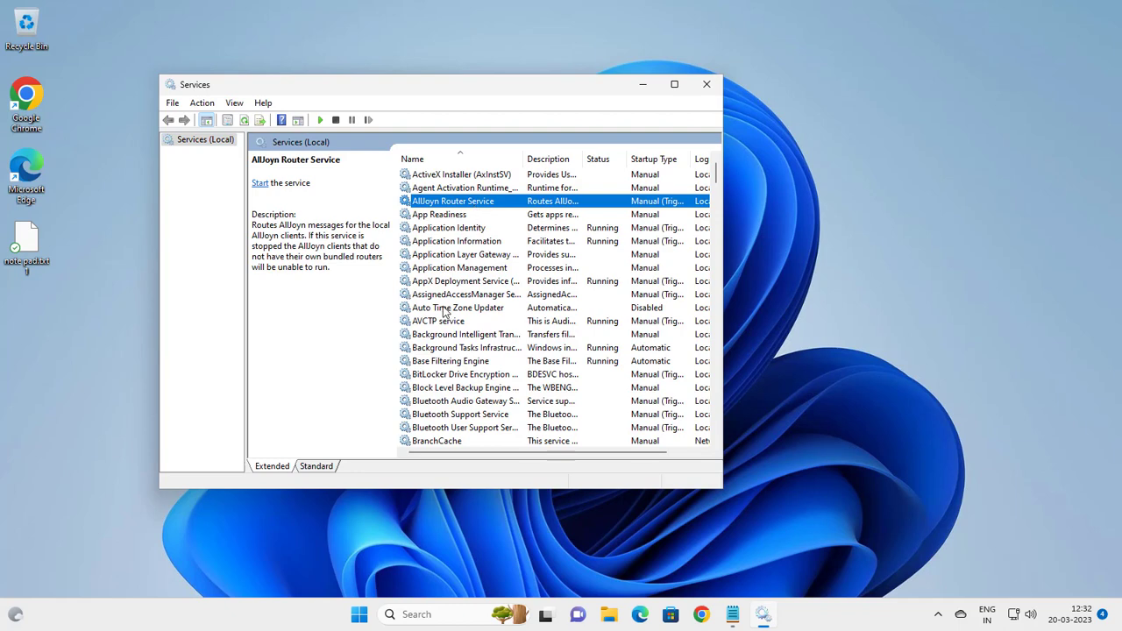
mouse_move(436, 290)
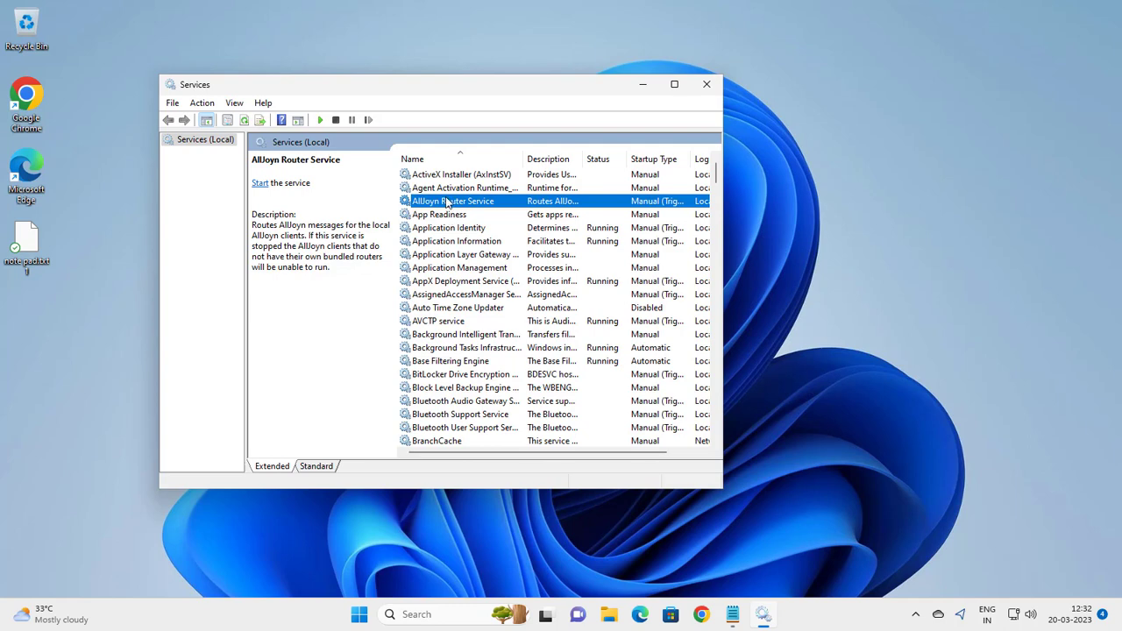
double_click(462, 200)
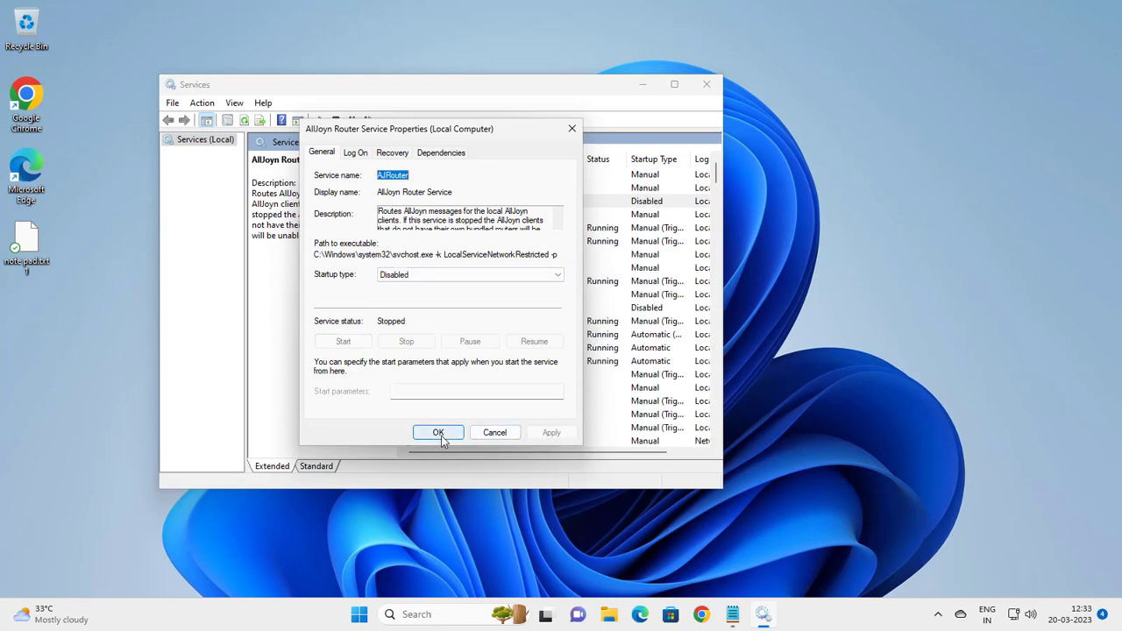
click(438, 432)
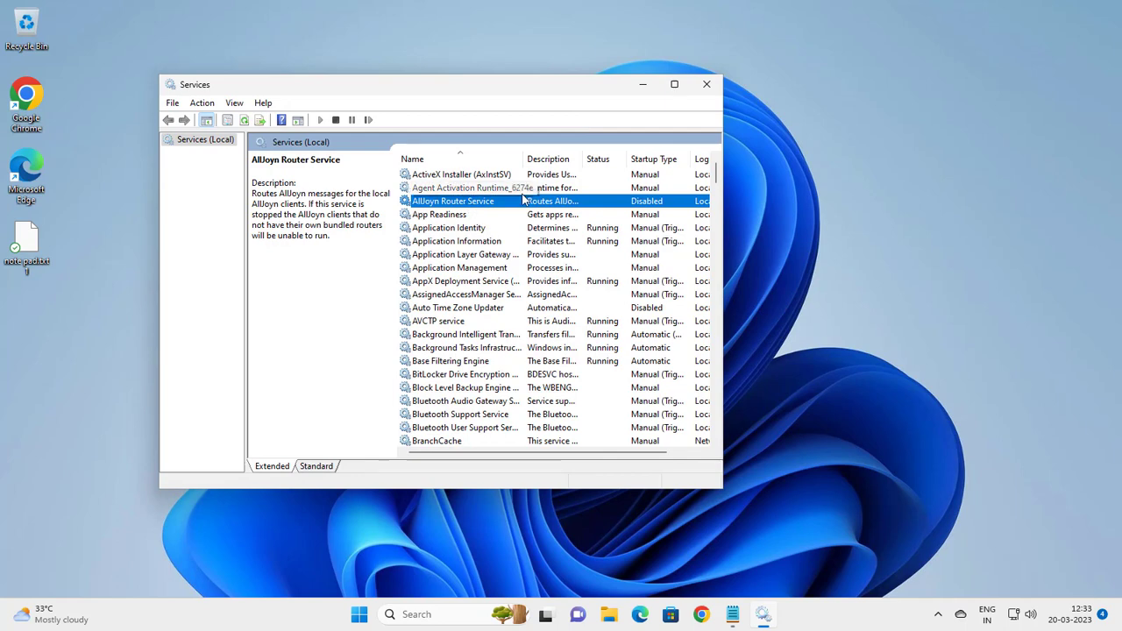
mouse_move(643, 89)
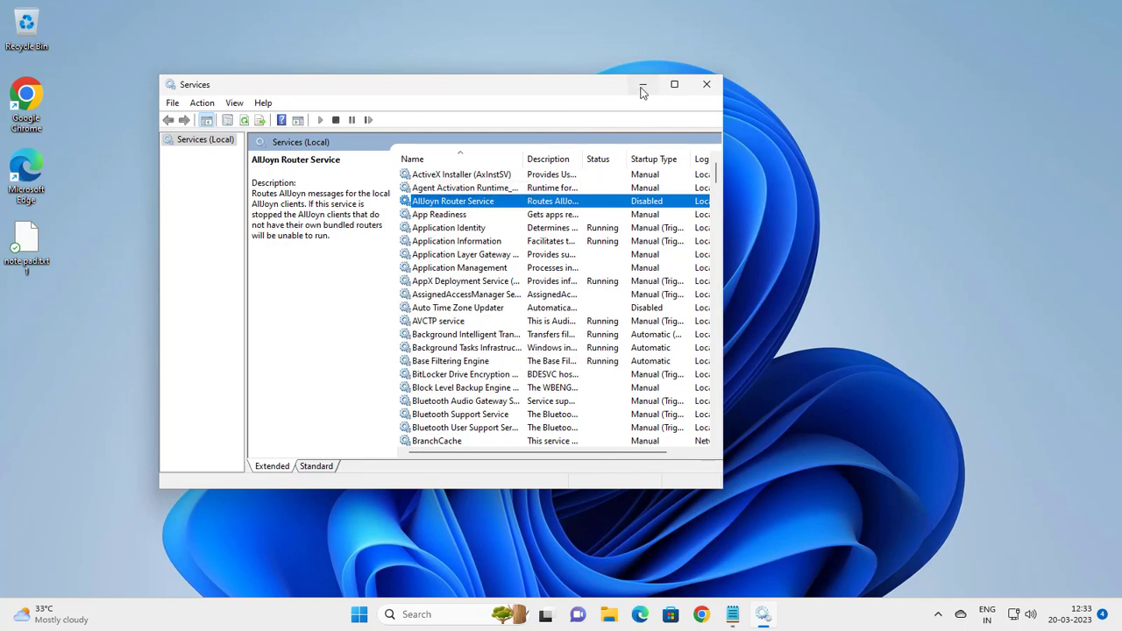
Hide the Services window and search Windows for 'task'.
click(640, 84)
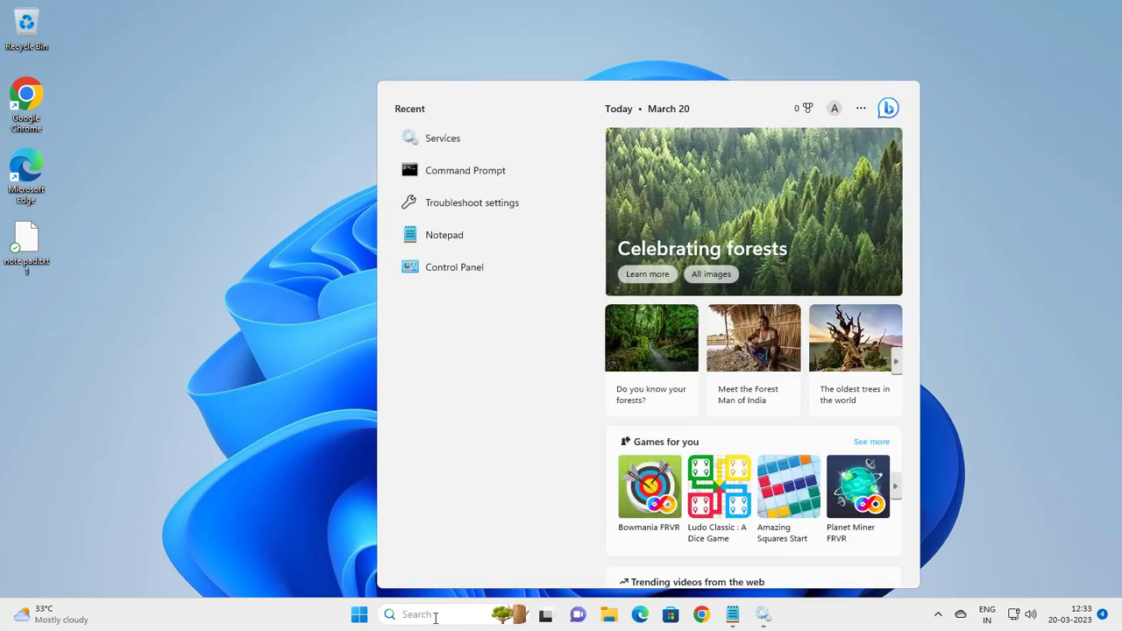
text(task)
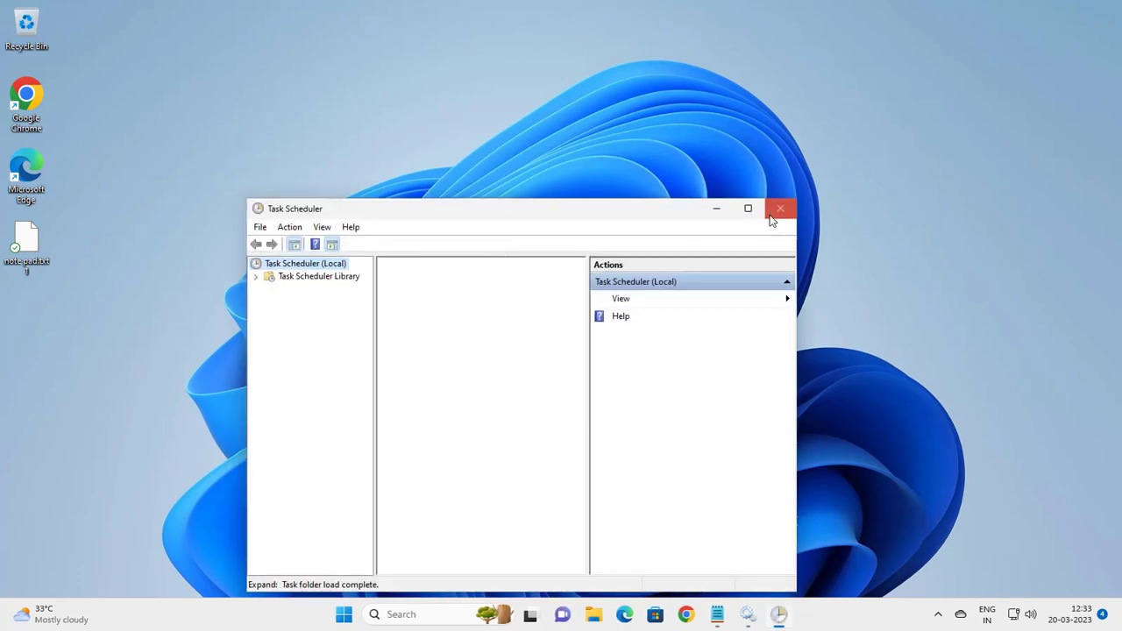
Maximize Task Scheduler and view AikCertEnrollTask in the CertificateServicesClient folder.
click(747, 208)
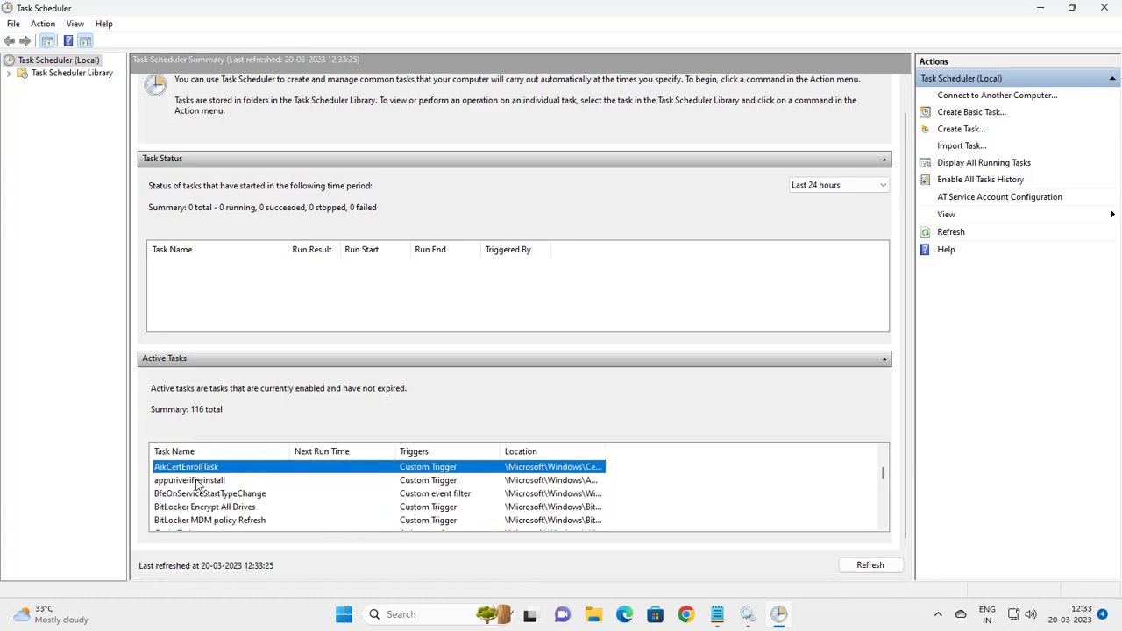
click(190, 480)
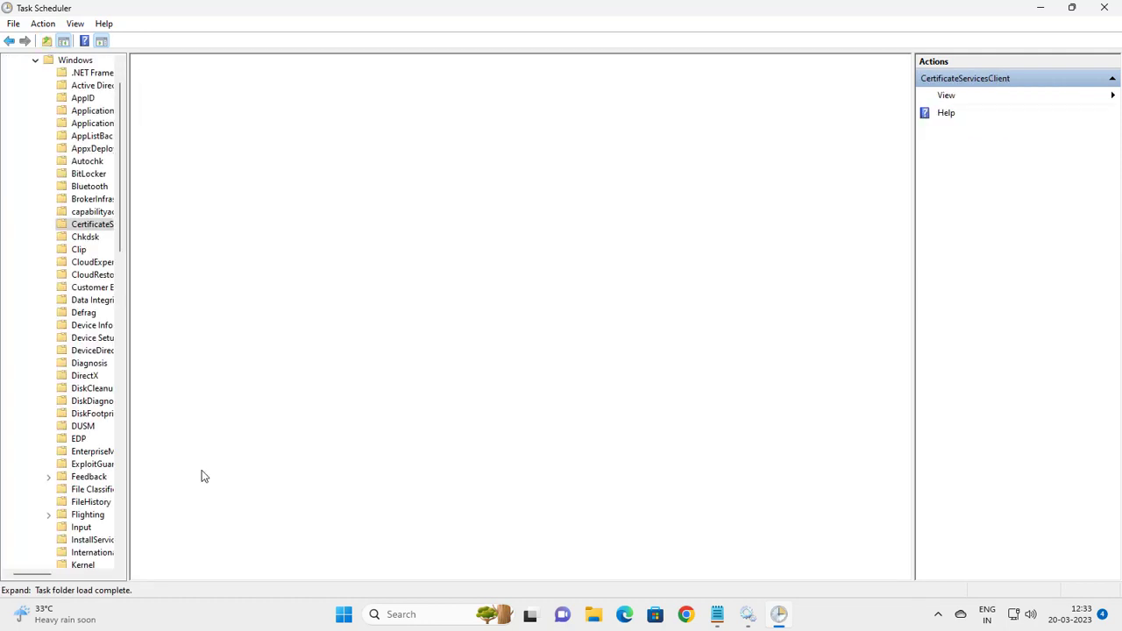
click(85, 223)
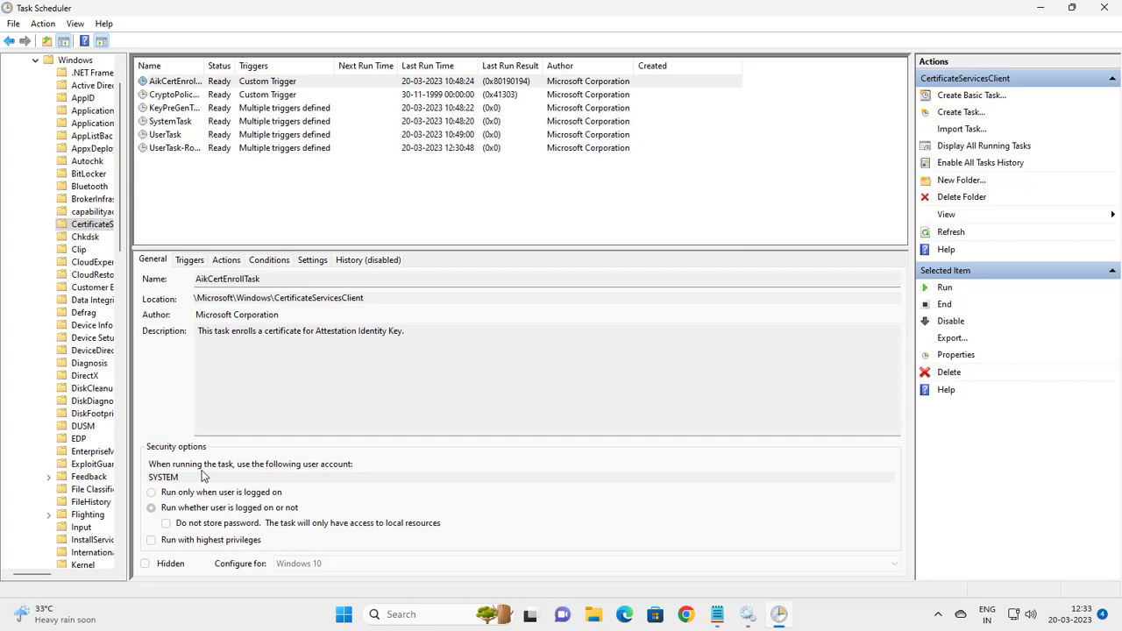
mouse_move(725, 243)
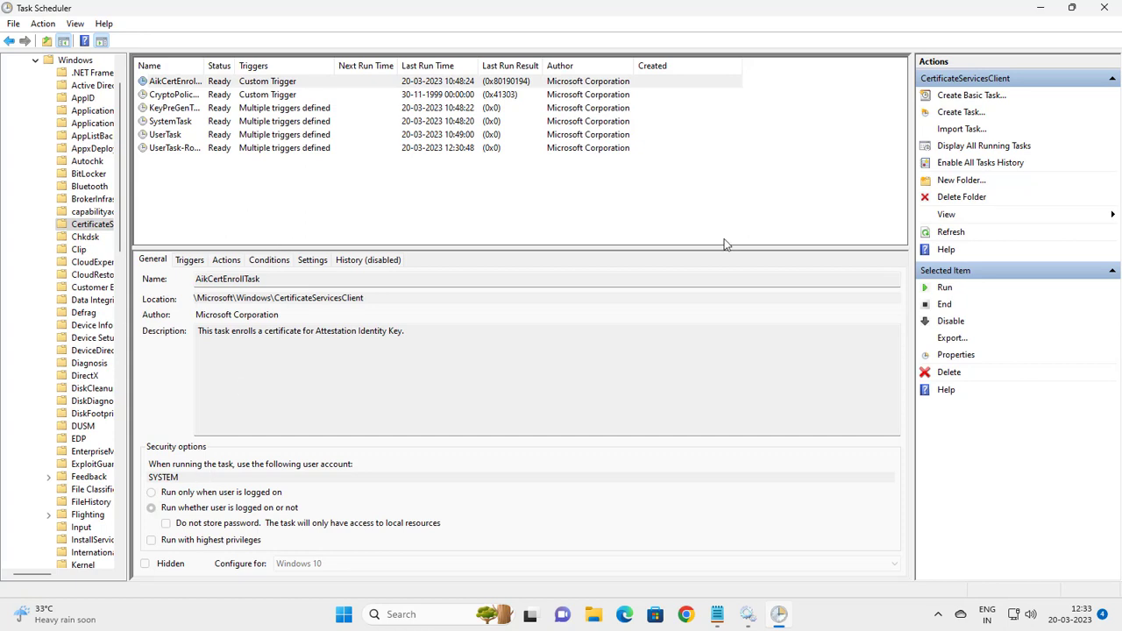
mouse_move(944, 340)
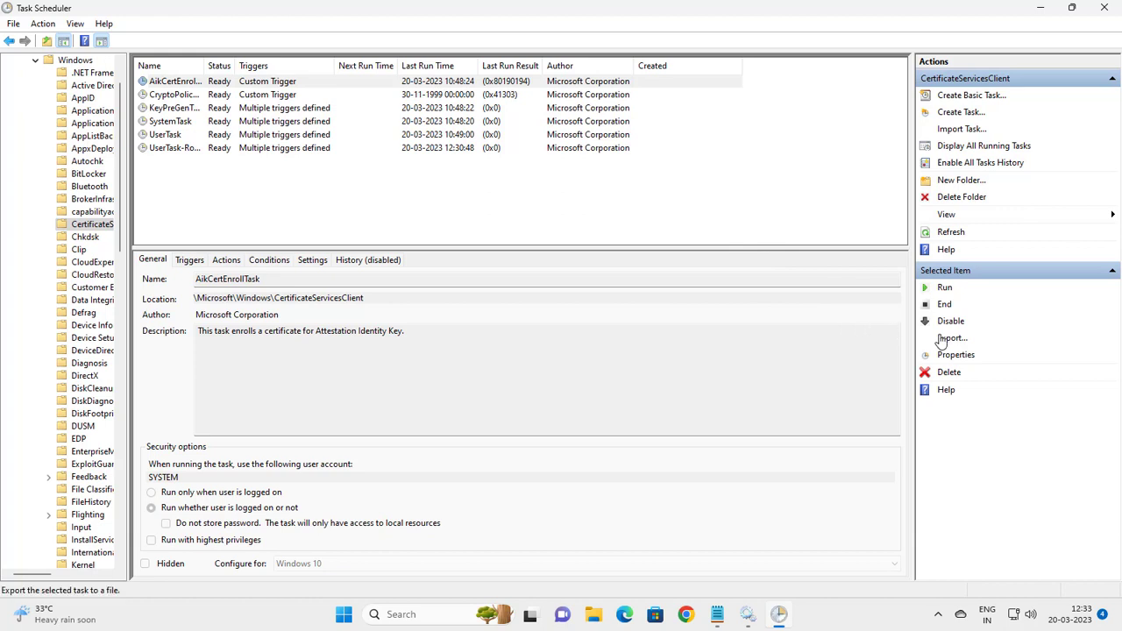
mouse_move(953, 321)
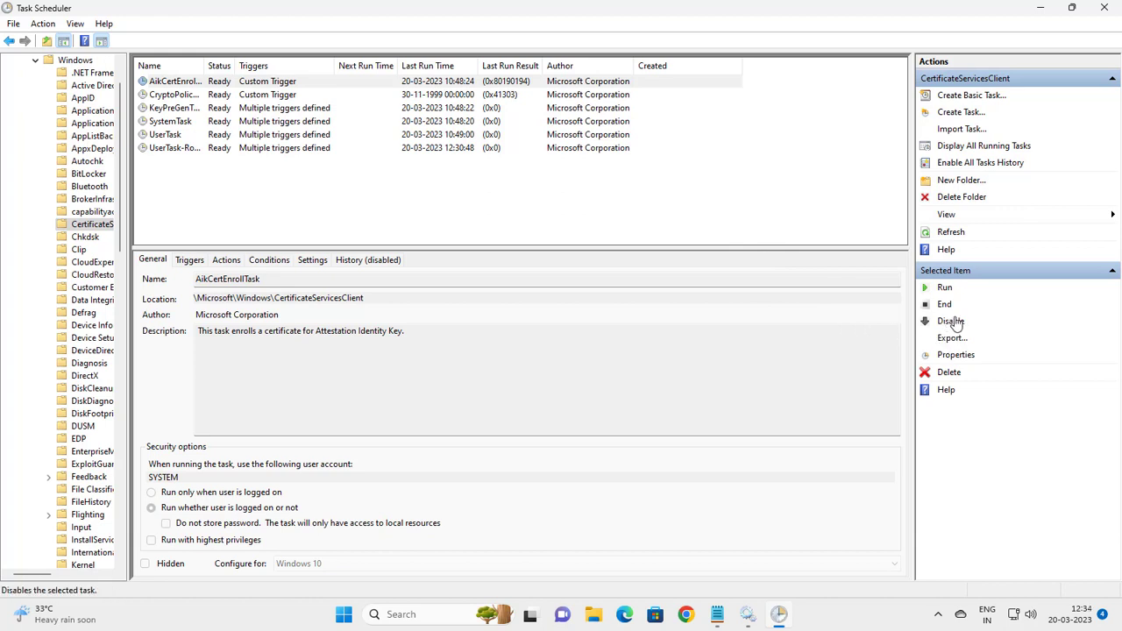
mouse_move(879, 324)
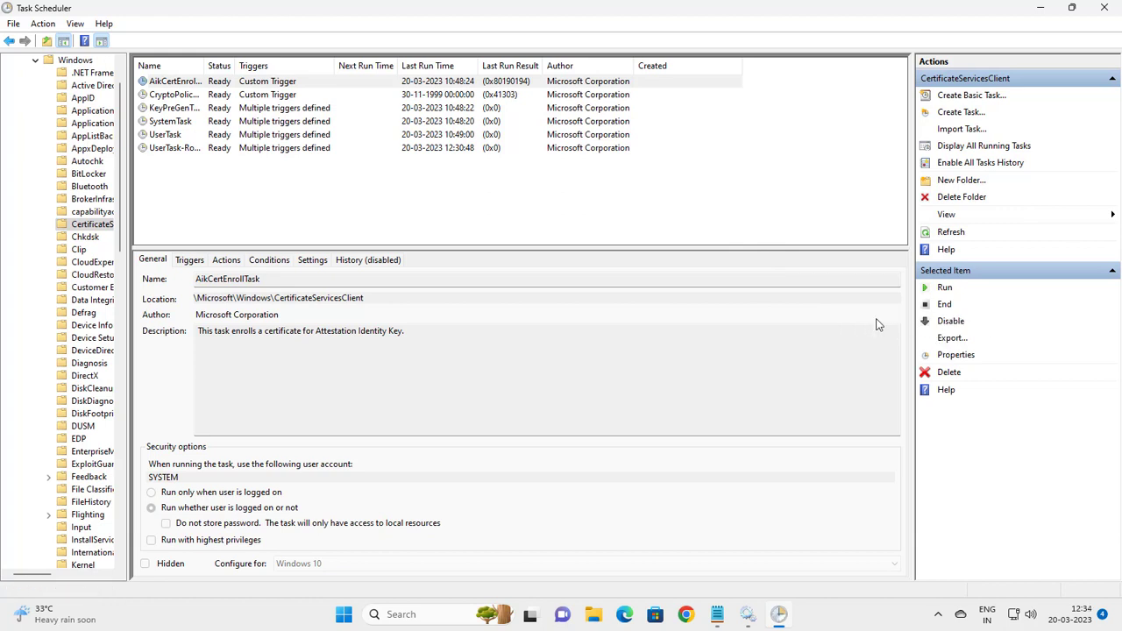
mouse_move(1062, 24)
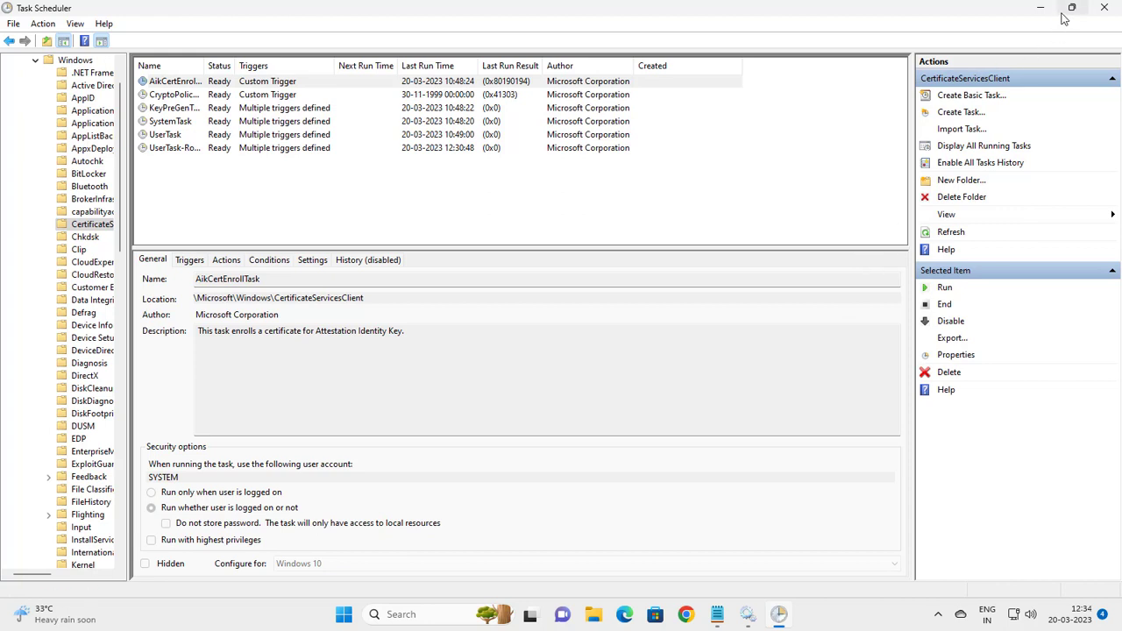
mouse_move(1104, 8)
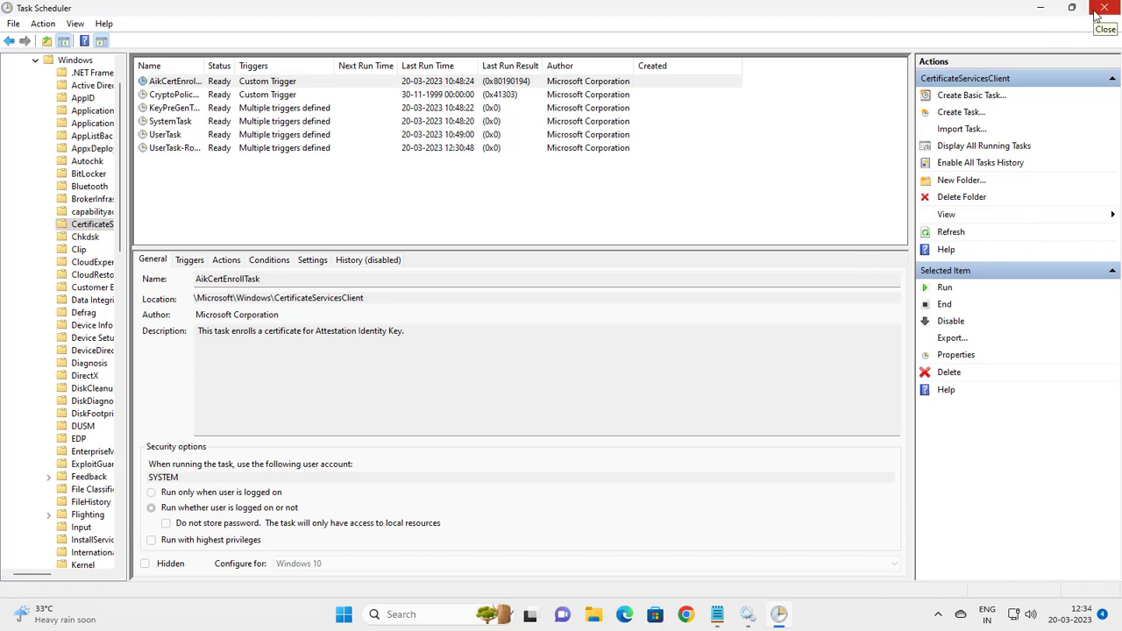
Close the Task Scheduler window to return to the desktop.
click(1104, 7)
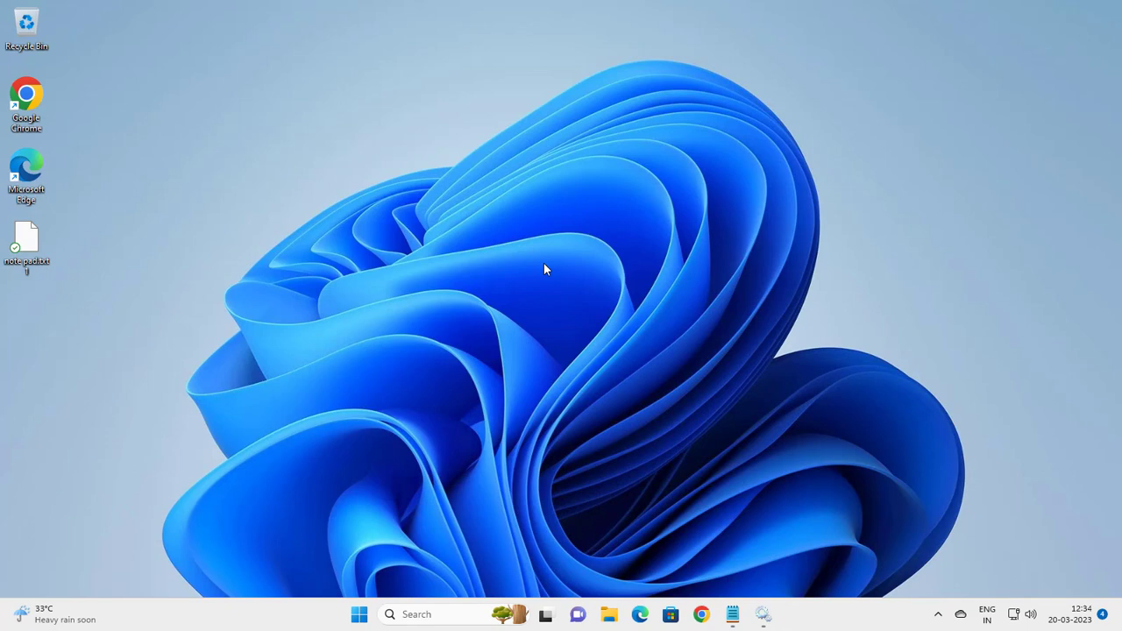
mouse_move(571, 328)
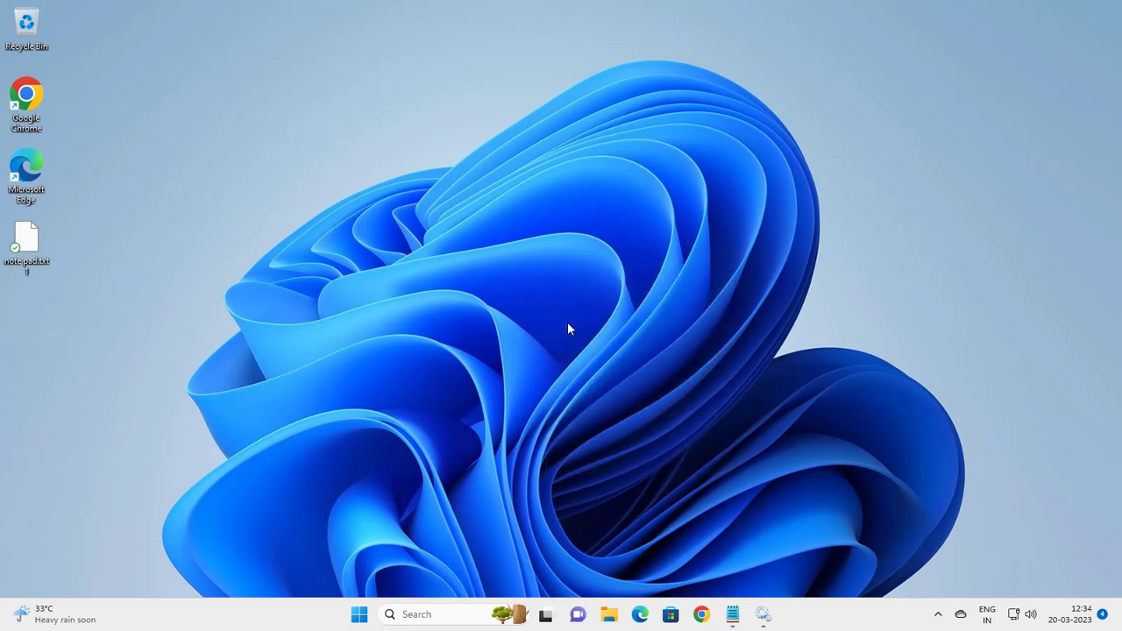
mouse_move(576, 309)
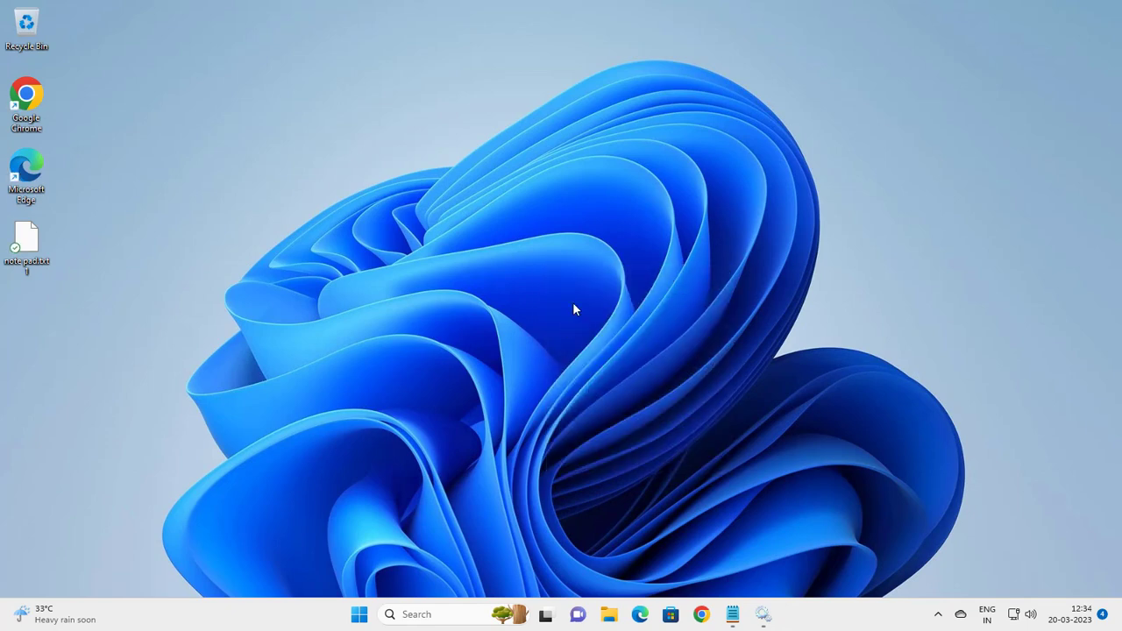
mouse_move(578, 321)
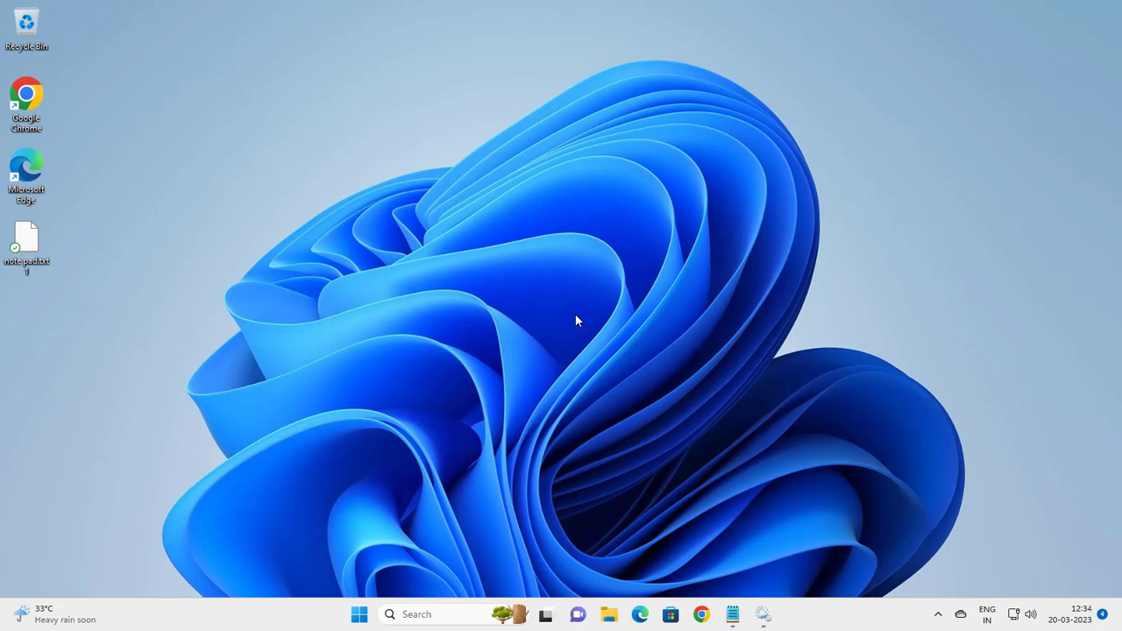